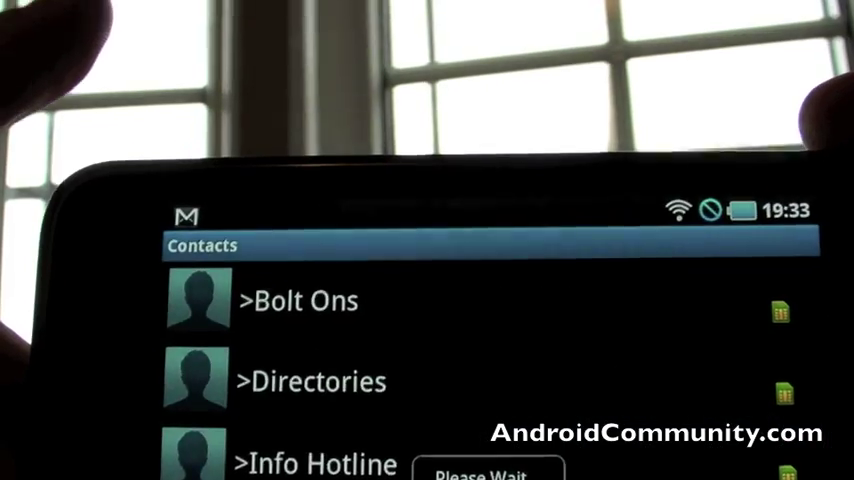
pyautogui.scroll(-3)
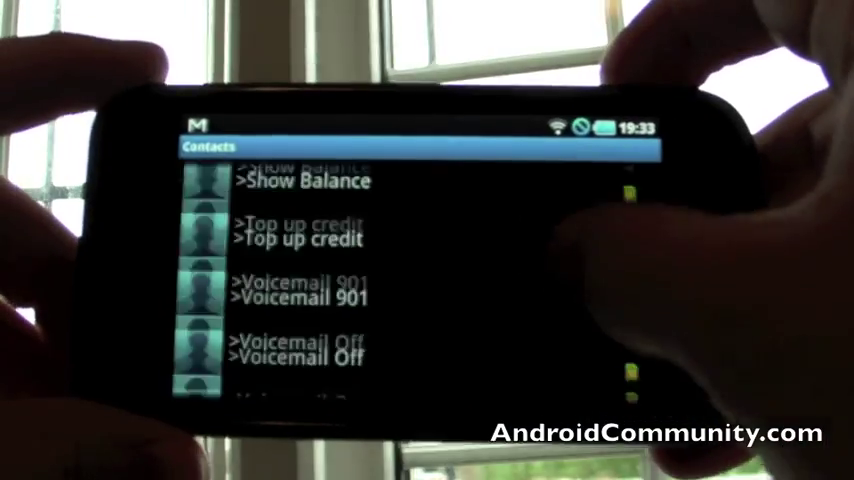